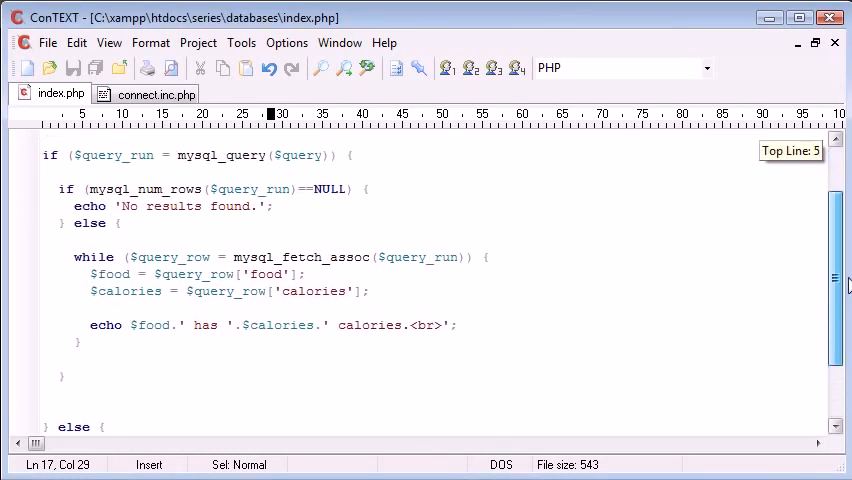
- Scroll to the top of index.php and check the page output in the browser
{"action": "scroll", "scroll_direction": "up", "scroll_amount": 3}
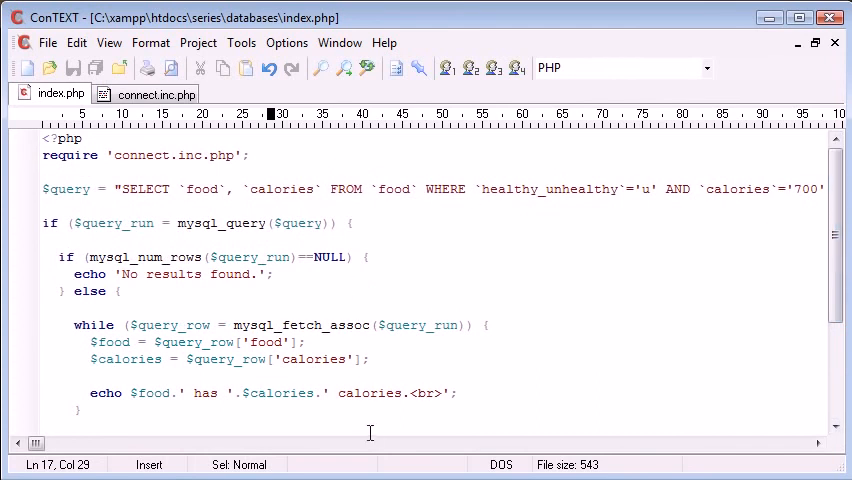
{"action": "mouse_move", "coordinate": [501, 324]}
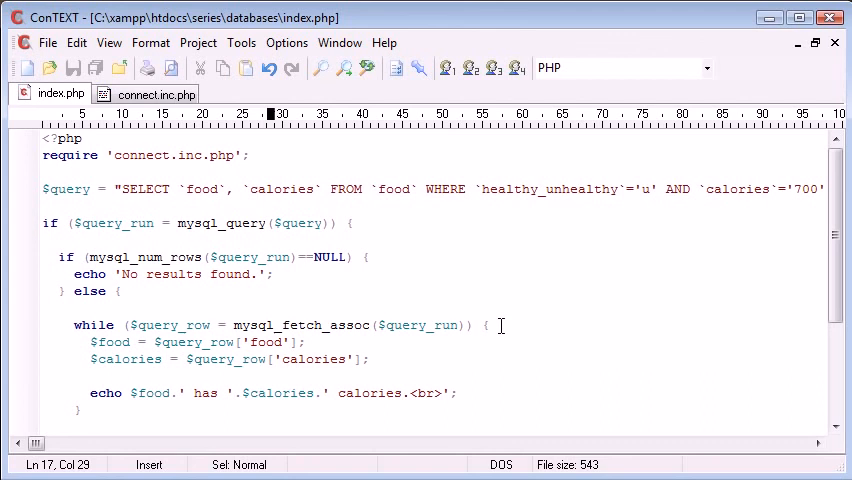
{"action": "left_click", "coordinate": [266, 411]}
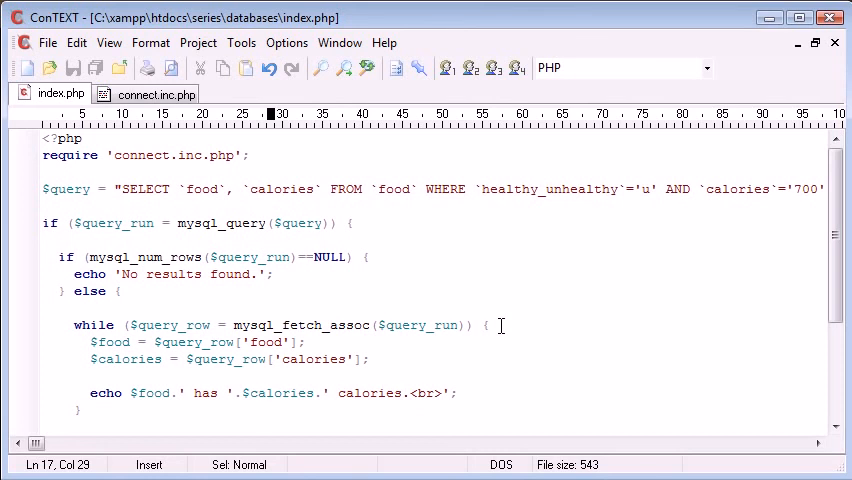
{"action": "mouse_move", "coordinate": [211, 235]}
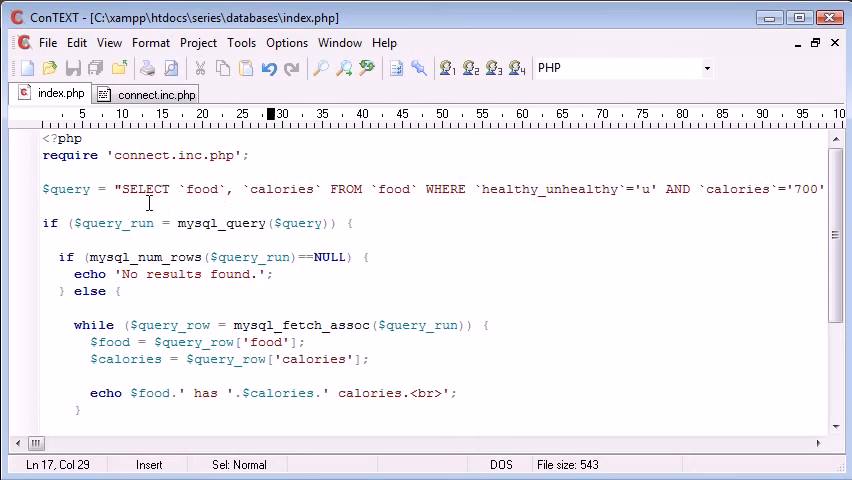
{"action": "mouse_move", "coordinate": [388, 188]}
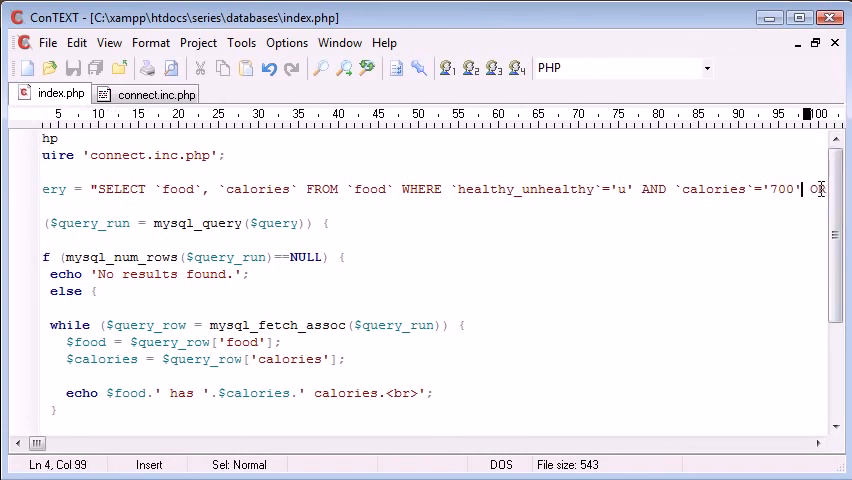
{"action": "left_click", "coordinate": [107, 29]}
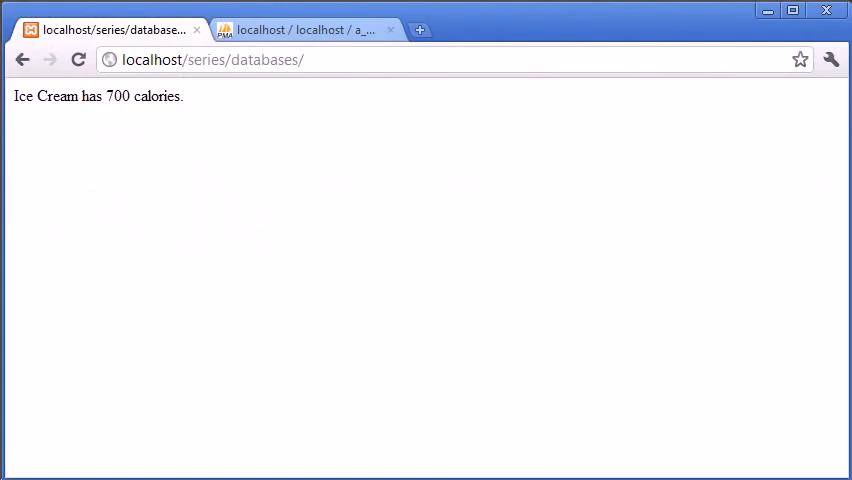
{"action": "left_click", "coordinate": [305, 29]}
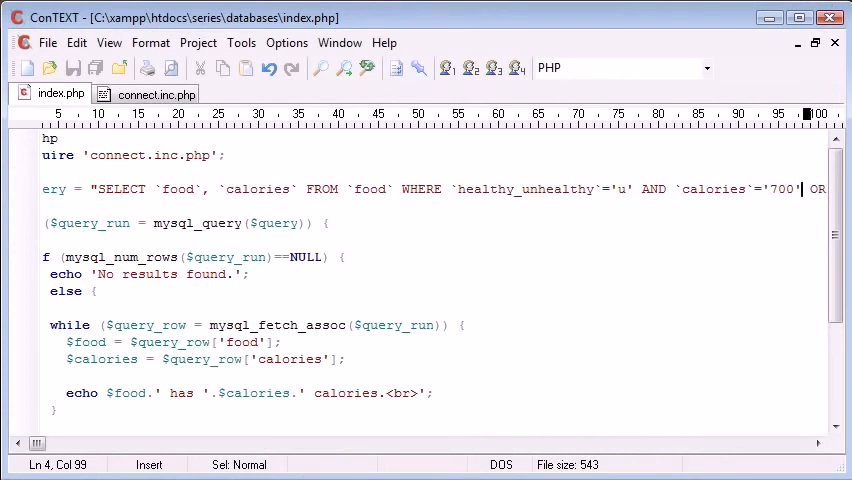
- Insert a blank line in index.php below the connect.inc.php require, above the query
{"action": "scroll", "scroll_direction": "down", "scroll_amount": 3}
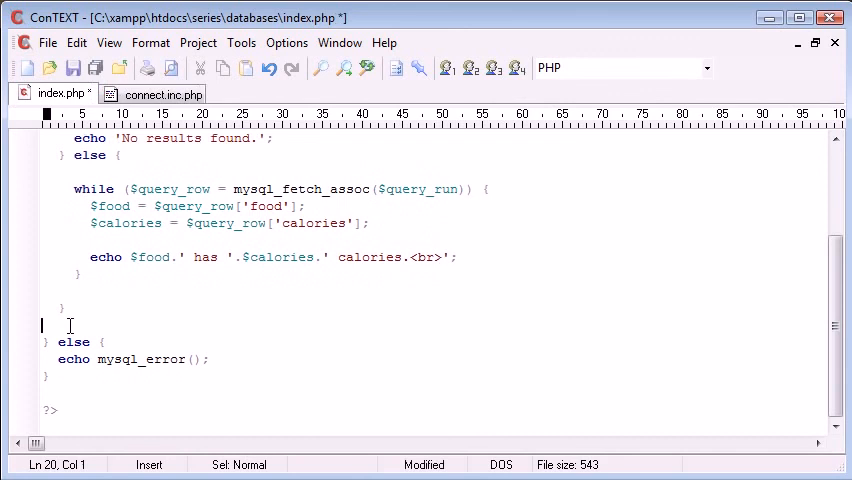
{"action": "scroll", "scroll_direction": "up", "scroll_amount": 3}
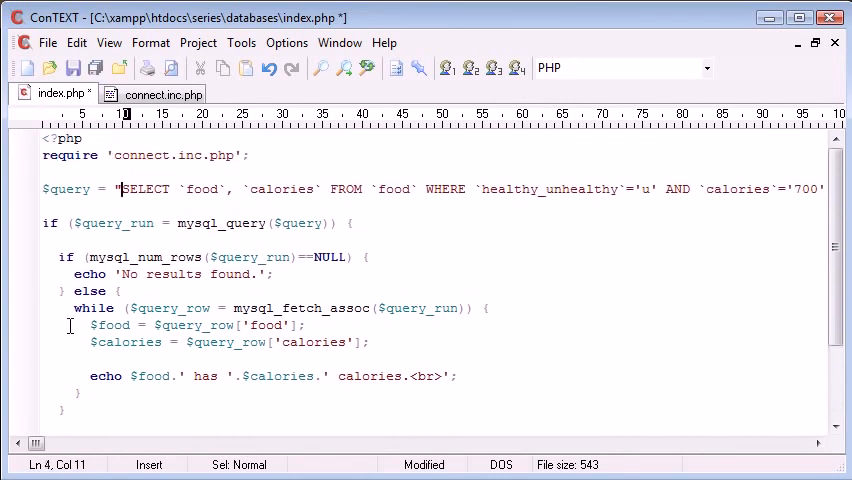
{"action": "left_click", "coordinate": [115, 257]}
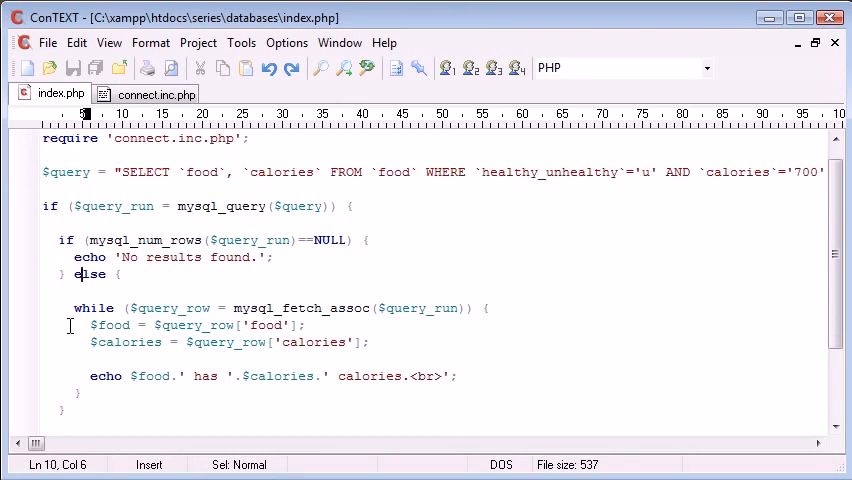
{"action": "scroll", "scroll_direction": "down", "scroll_amount": 3}
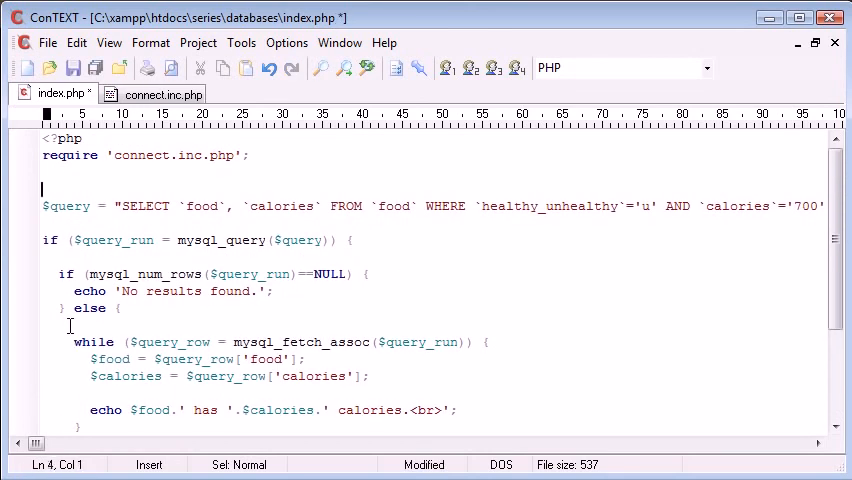
- Close PHP after the require, reopen it before the query, and add a GET form targeting index.php
{"action": "type", "text": "?>"}
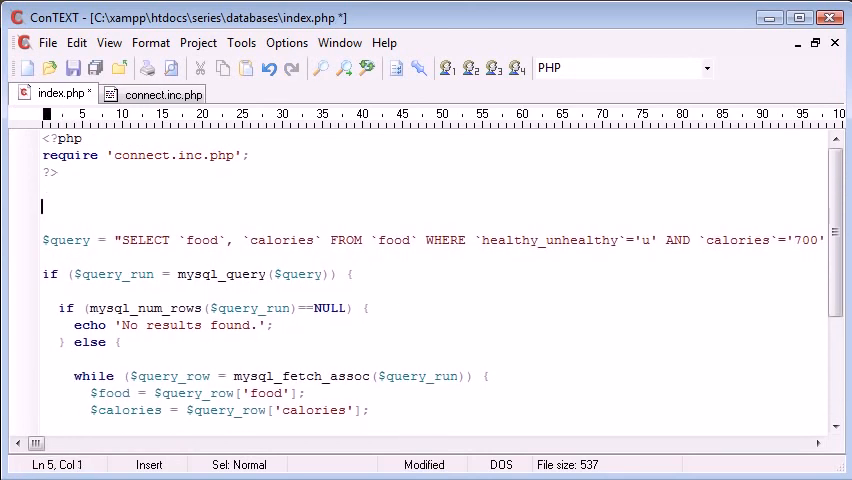
{"action": "type", "text": "<?php"}
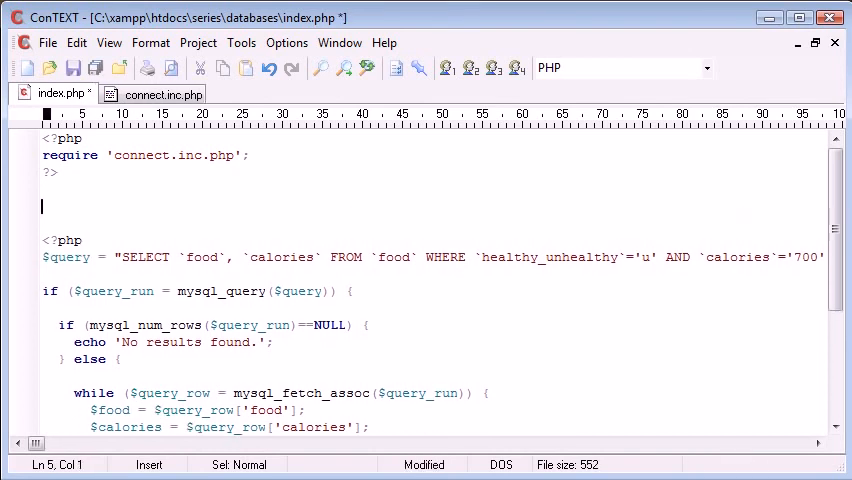
{"action": "type", "text": "<form actio"}
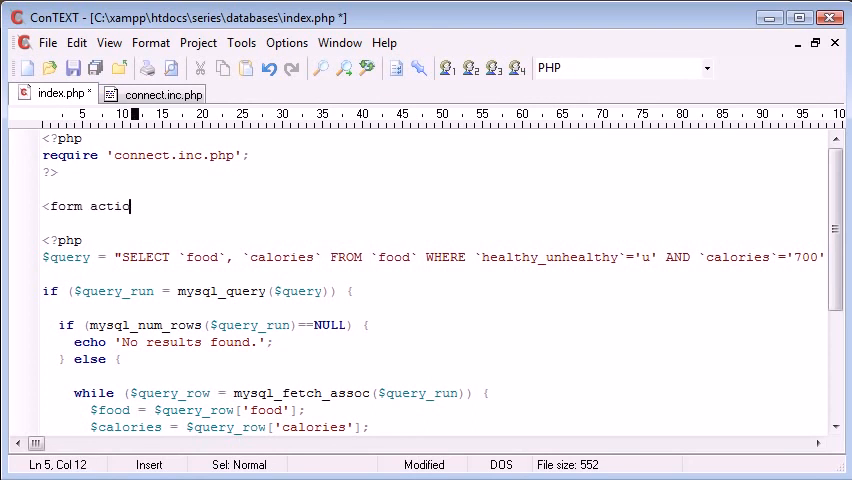
{"action": "type", "text": "n=\"\">"}
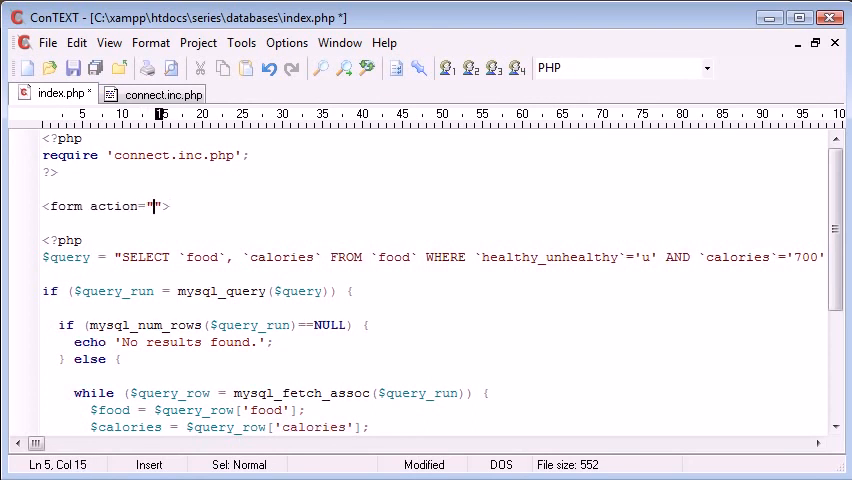
{"action": "type", "text": "index.php"}
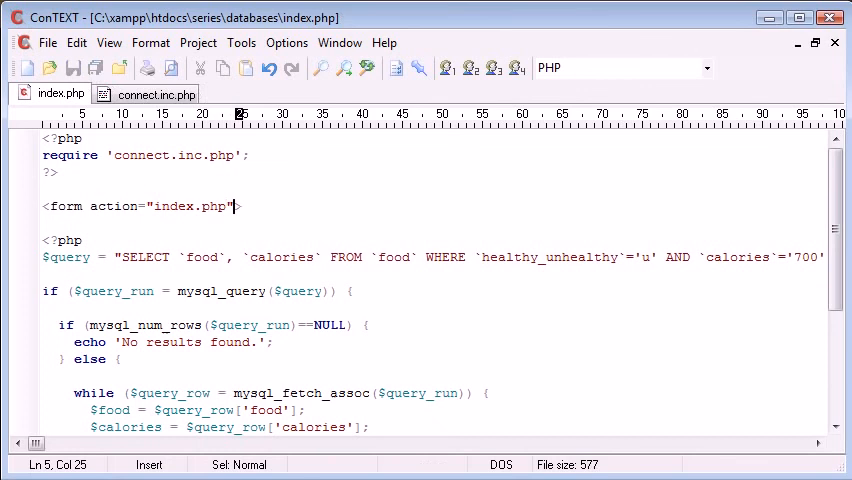
{"action": "type", "text": "metod=\"\""}
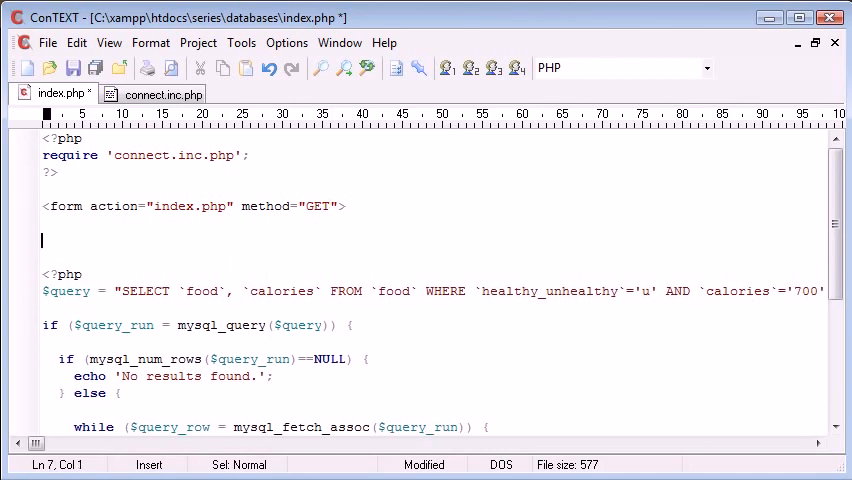
{"action": "type", "text": "</form>"}
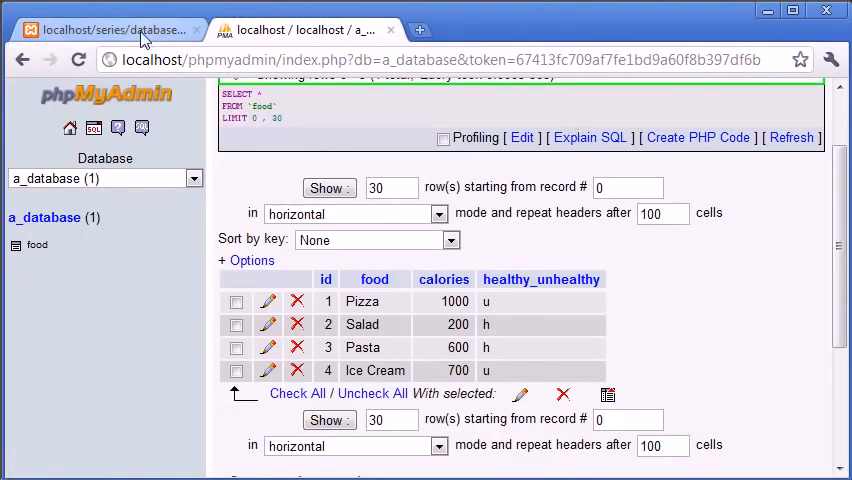
- Enter localhost/series/databases/index.php?uh=h in Chrome's address bar
{"action": "type", "text": "localhost/series/databases/inde"}
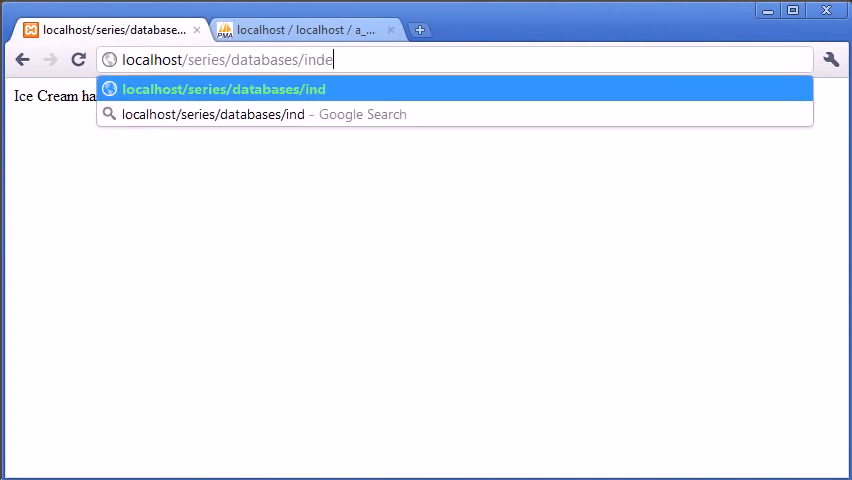
{"action": "type", "text": "ex.php?"}
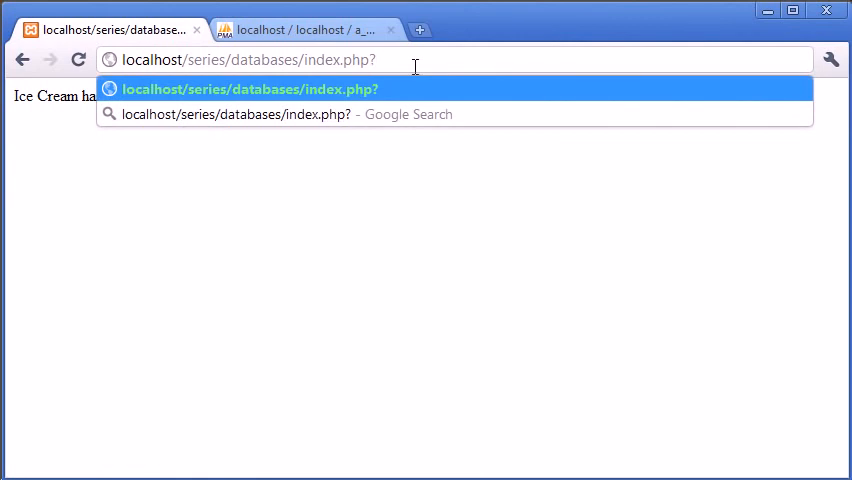
{"action": "type", "text": "uh="}
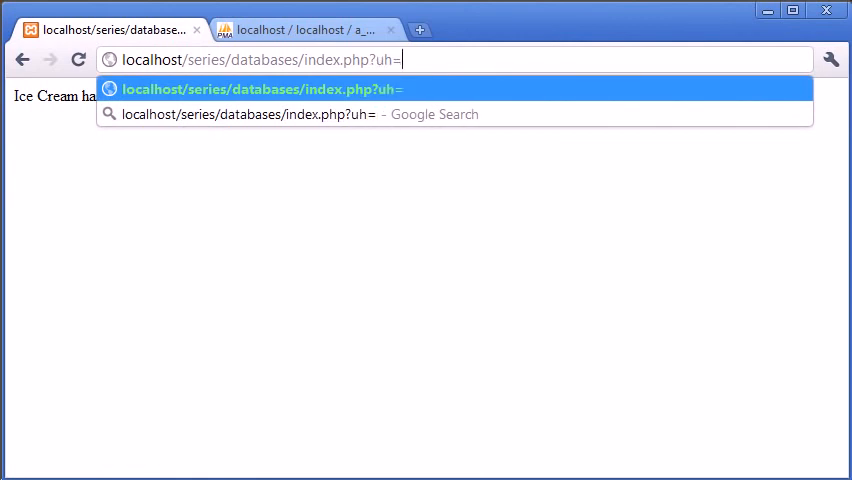
{"action": "type", "text": "h"}
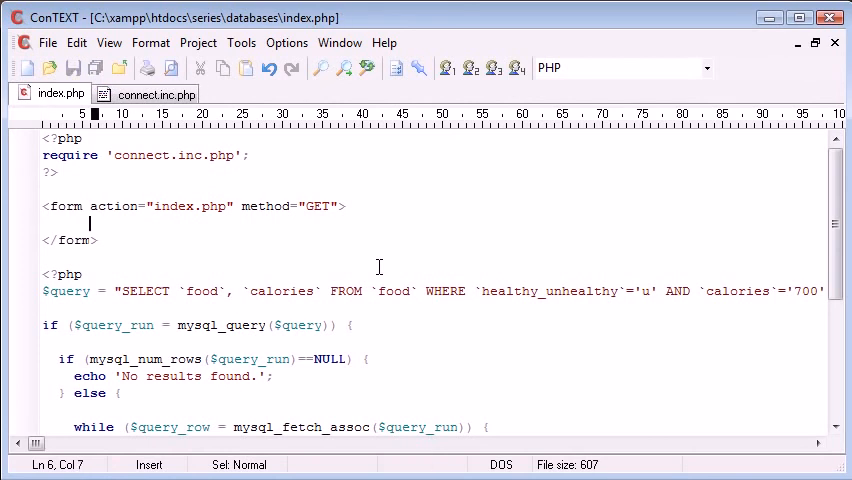
- Add a uh select with options Unhealthy (value u) and Healthy (value h)
{"action": "type", "text": "<select name=\"\">"}
{"action": "type", "text": "</select>"}
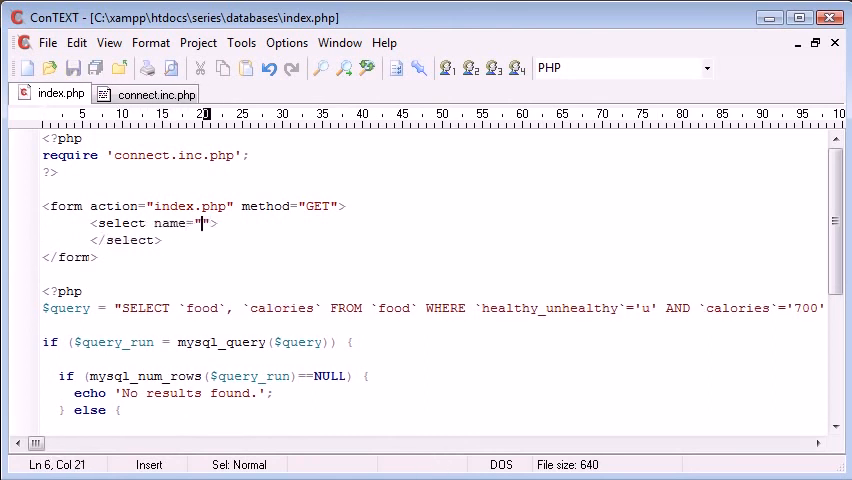
{"action": "type", "text": "uh"}
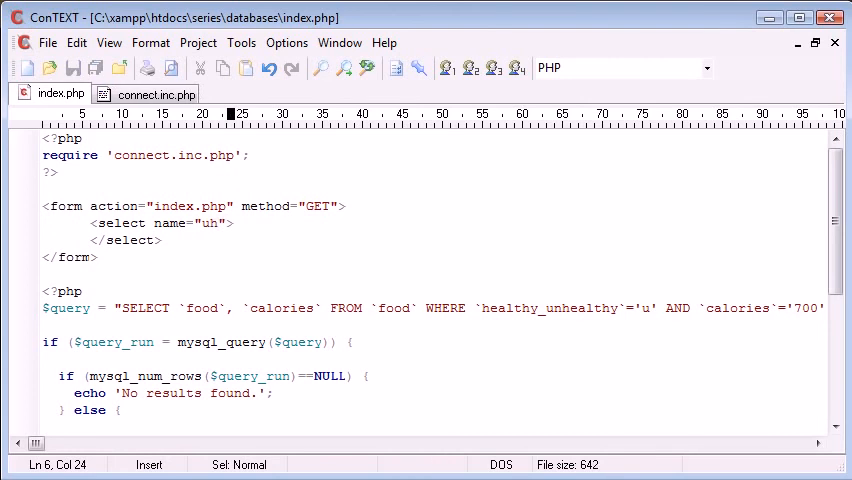
{"action": "key", "text": "Return"}
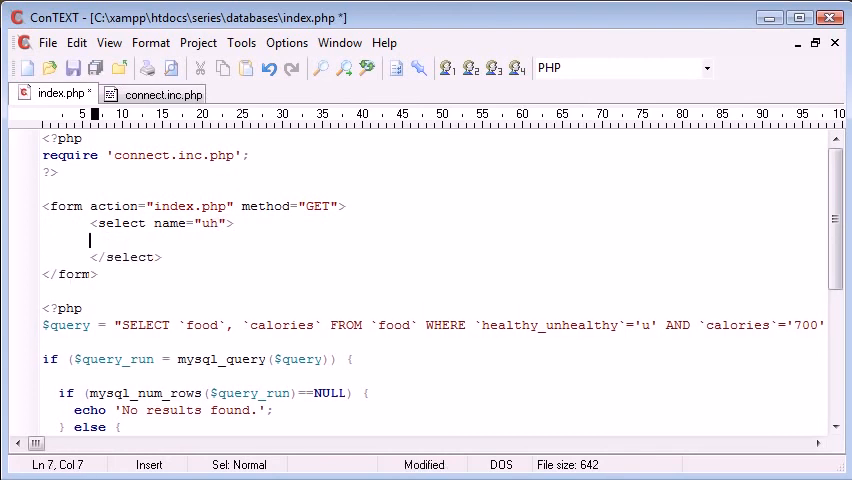
{"action": "type", "text": "<option></option"}
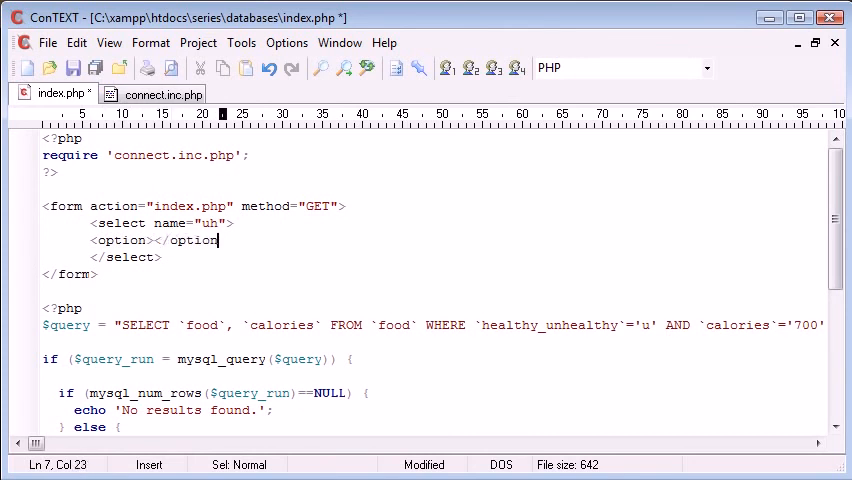
{"action": "key", "text": "Return"}
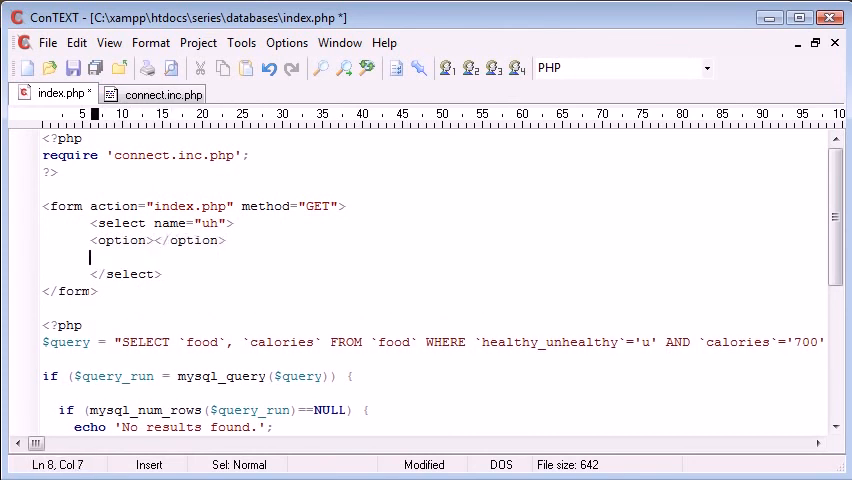
{"action": "type", "text": "<option><"}
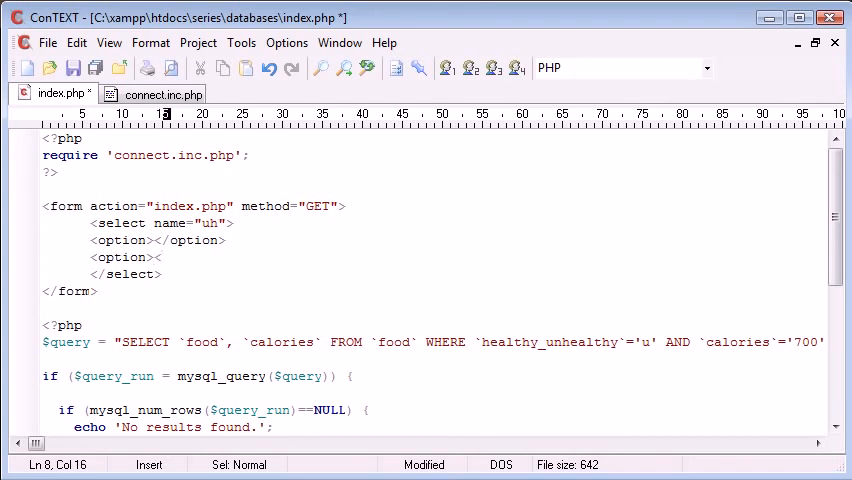
{"action": "type", "text": "</option>"}
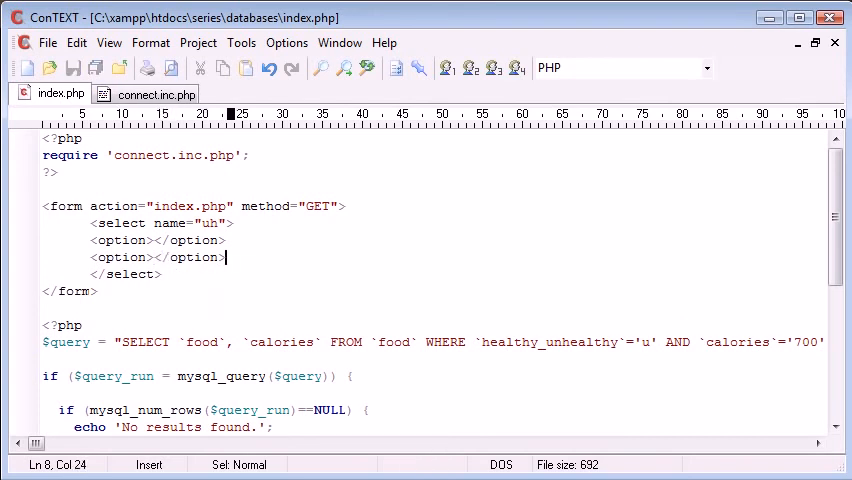
{"action": "type", "text": "Un"}
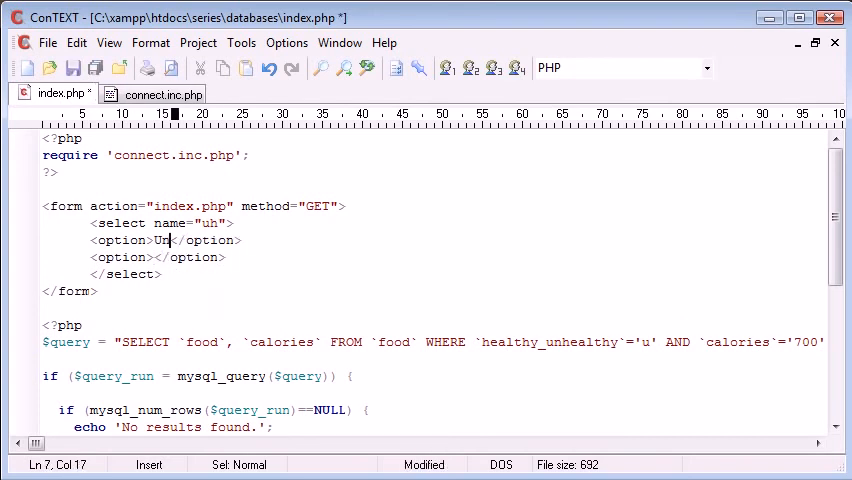
{"action": "type", "text": "healthy"}
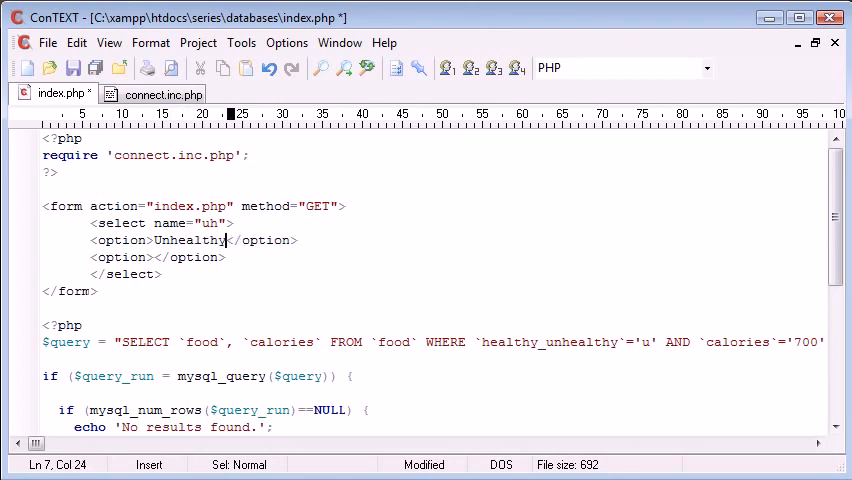
{"action": "type", "text": "He"}
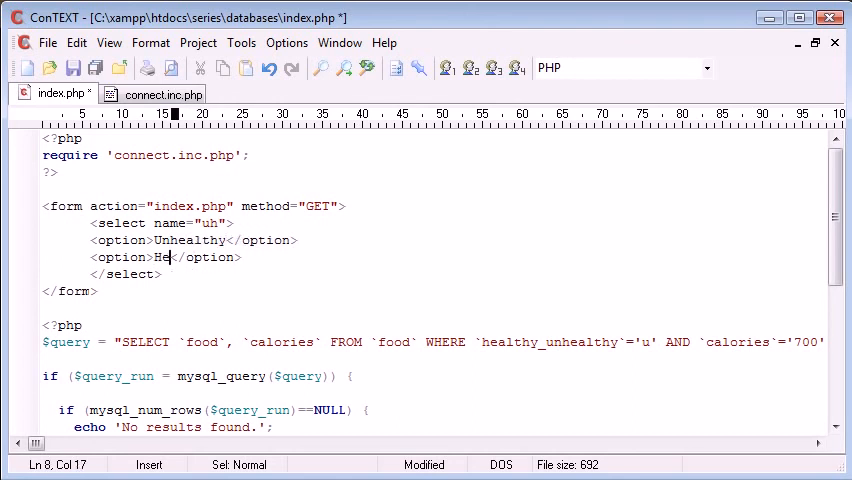
{"action": "type", "text": "althy"}
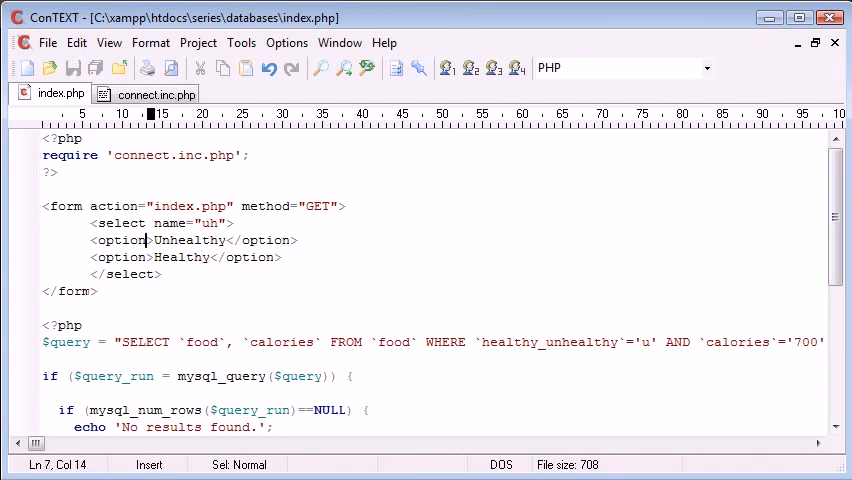
{"action": "type", "text": "value=\"\""}
{"action": "left_click", "coordinate": [166, 257]}
{"action": "type", "text": " value=\"h"}
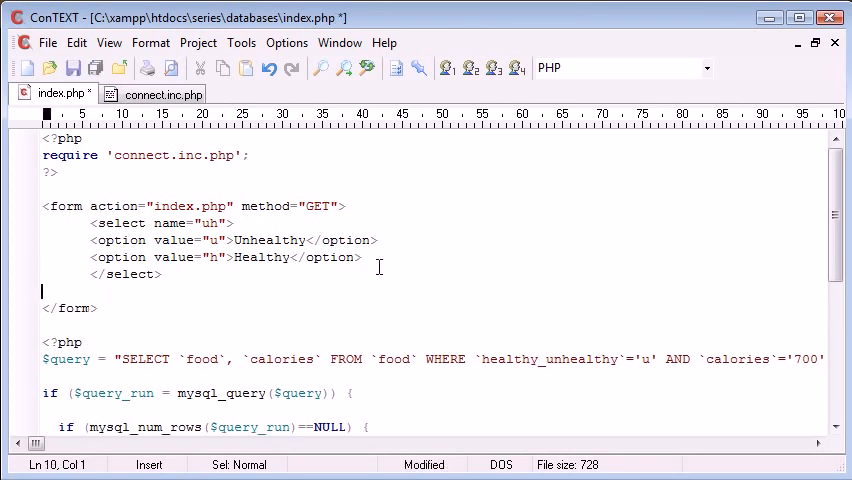
- Add two <br> tags and a Submit input after the select
{"action": "type", "text": "<br><br>"}
{"action": "type", "text": "<in"}
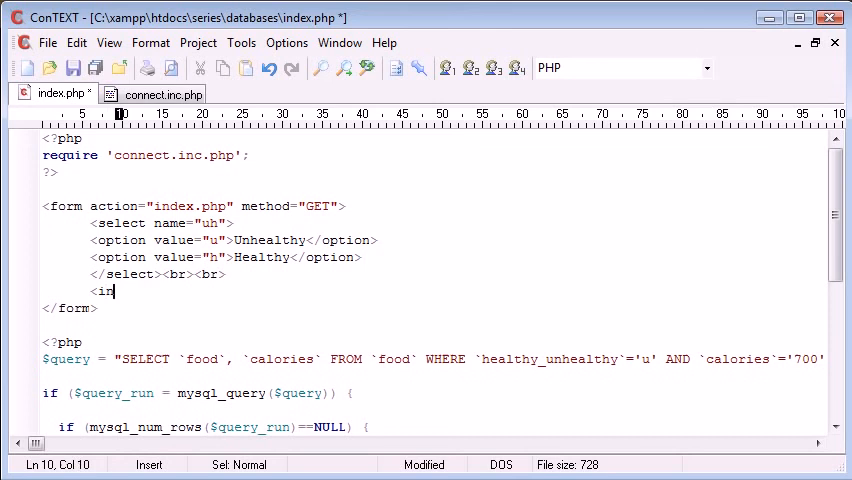
{"action": "type", "text": "put type=\"\">"}
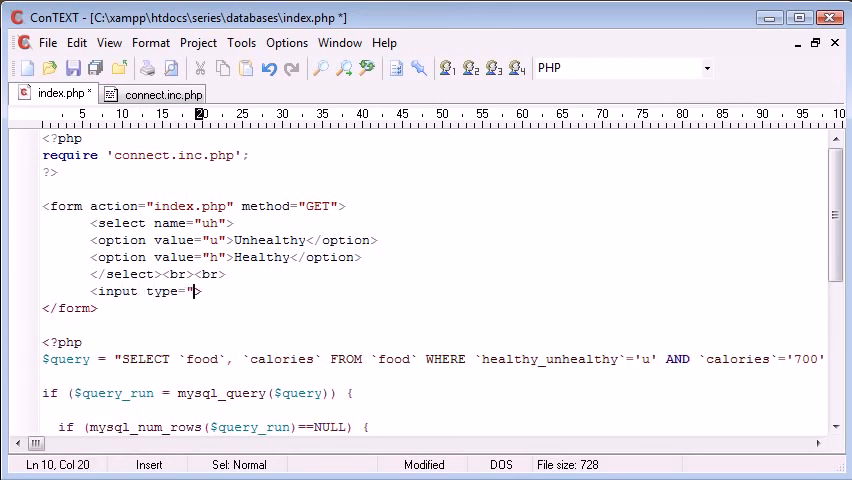
{"action": "type", "text": "sub"}
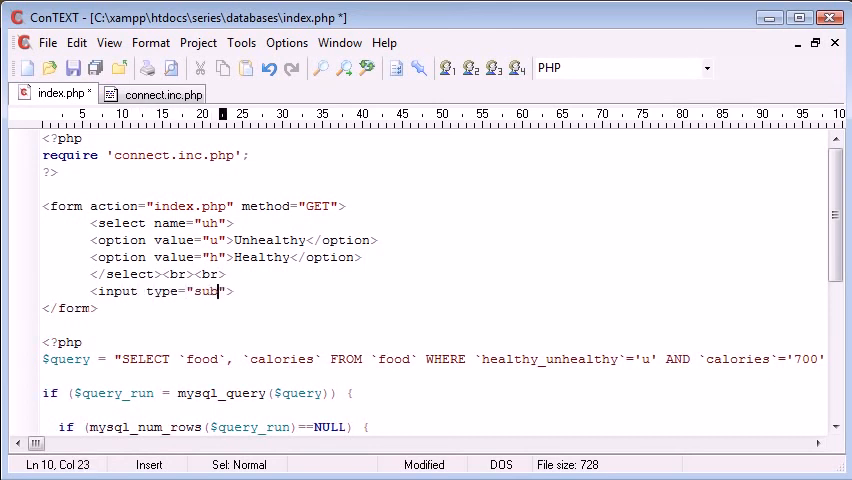
{"action": "type", "text": "mit\" value=\""}
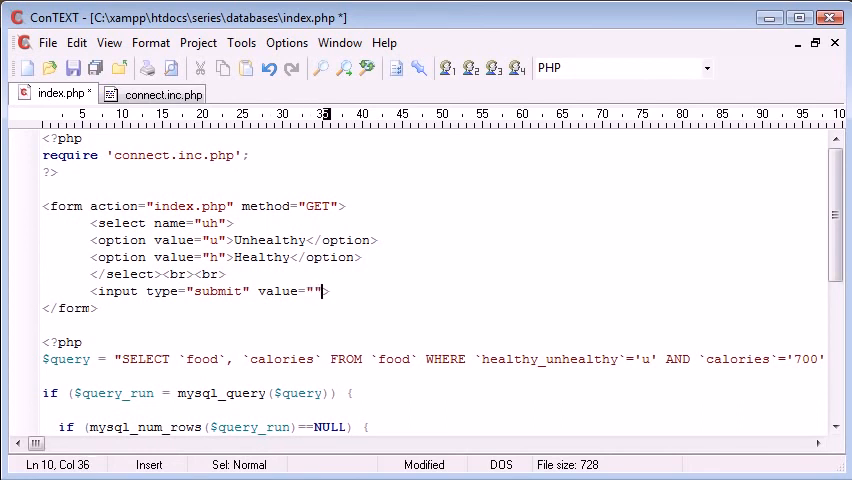
{"action": "type", "text": "Su"}
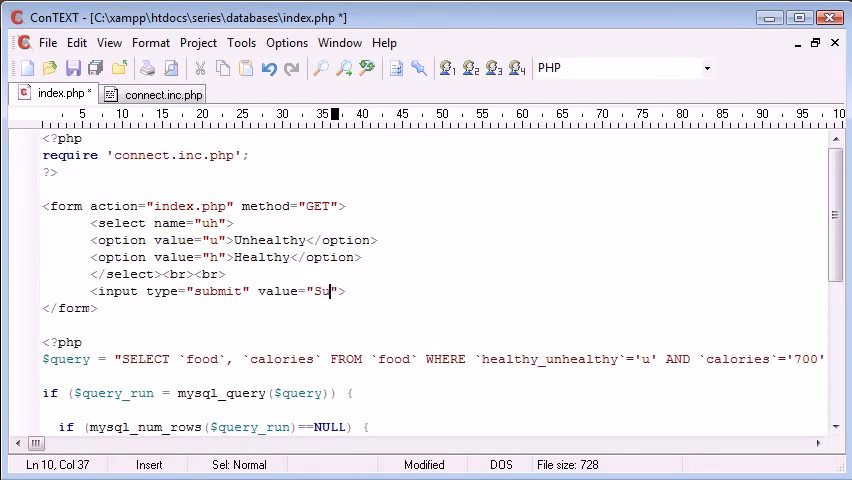
- Add the label 'Choose a food type:' above the select
{"action": "double_click", "coordinate": [343, 291]}
{"action": "type", "text": "bmit"}
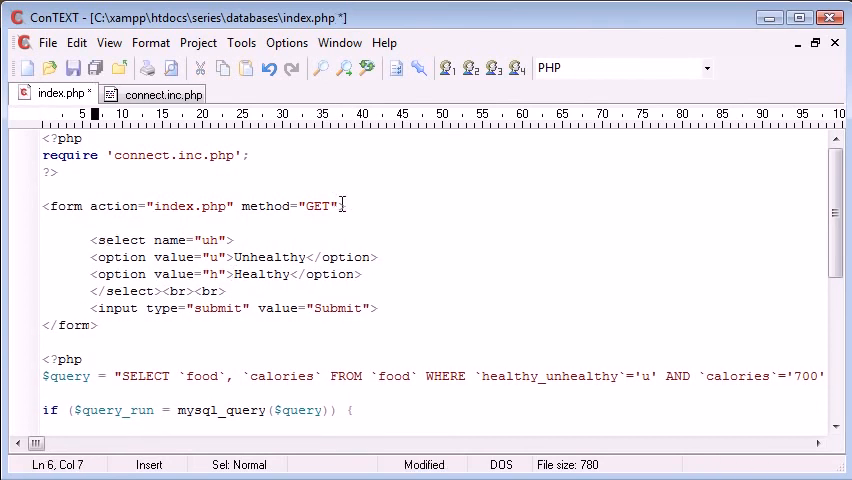
{"action": "type", "text": "Choose a fo"}
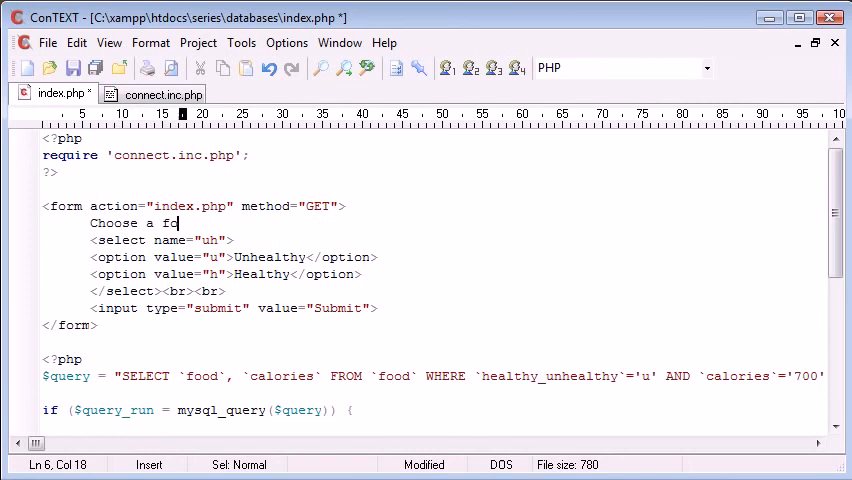
{"action": "type", "text": "od type:"}
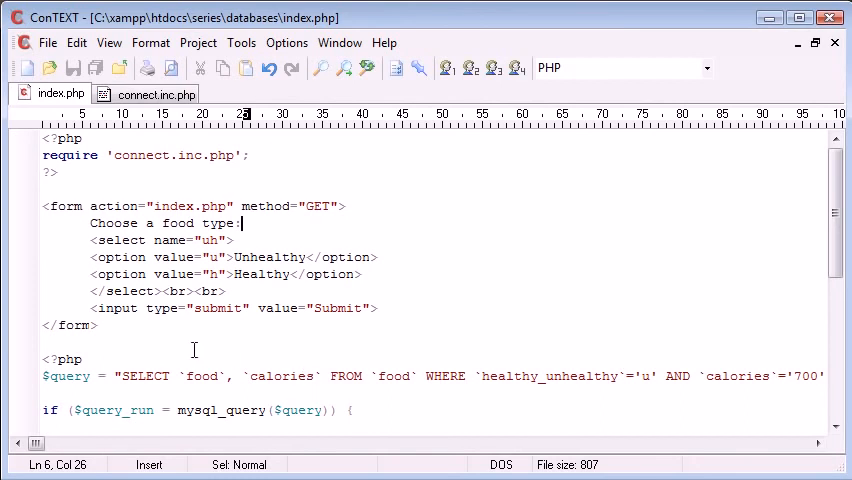
{"action": "scroll", "scroll_direction": "down", "scroll_amount": 3}
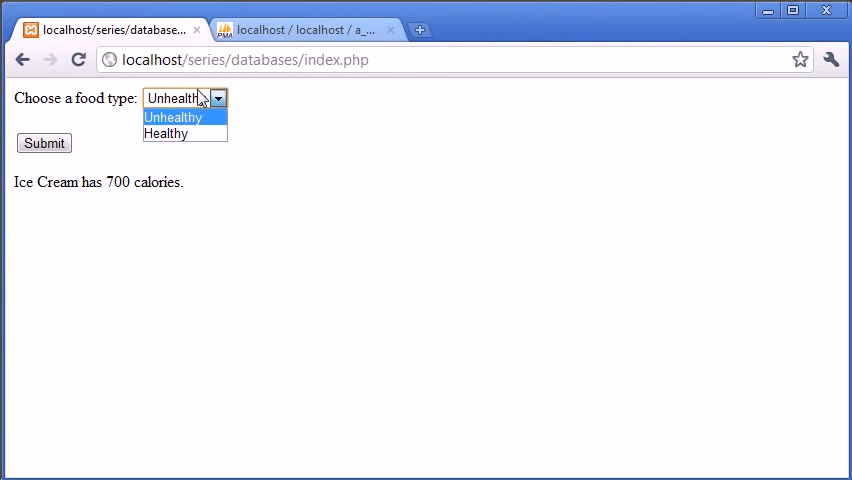
- Choose a food type, submit the form, and inspect uh=u in the address
{"action": "left_click", "coordinate": [166, 133]}
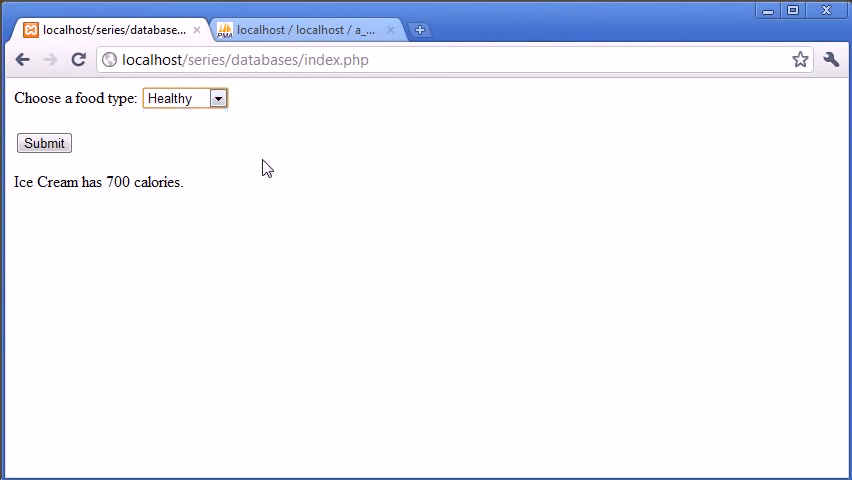
{"action": "mouse_move", "coordinate": [279, 181]}
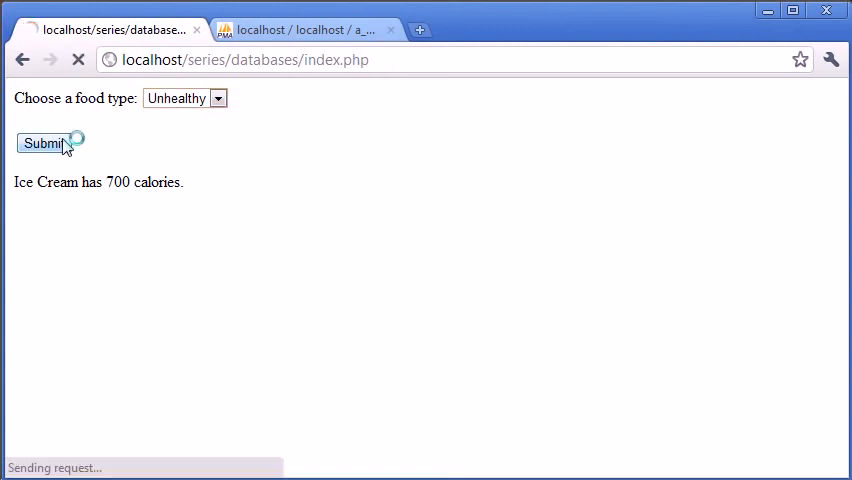
{"action": "left_click", "coordinate": [44, 143]}
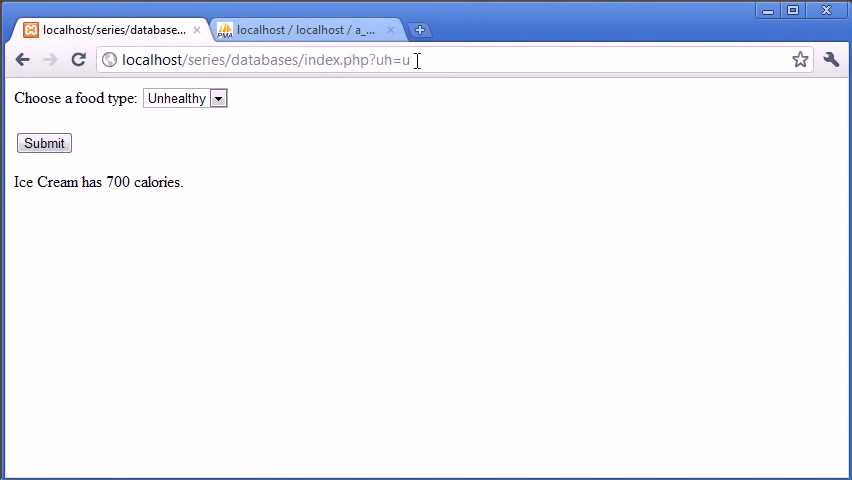
{"action": "left_click", "coordinate": [184, 98]}
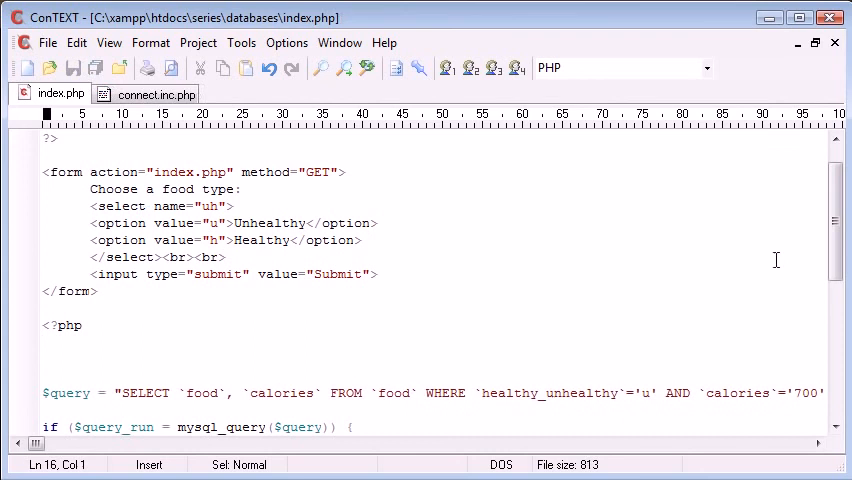
- Write the condition if (isset($_GET['uh']) && !empty($_GET['uh'])) in the PHP block
{"action": "scroll", "scroll_direction": "down", "scroll_amount": 3}
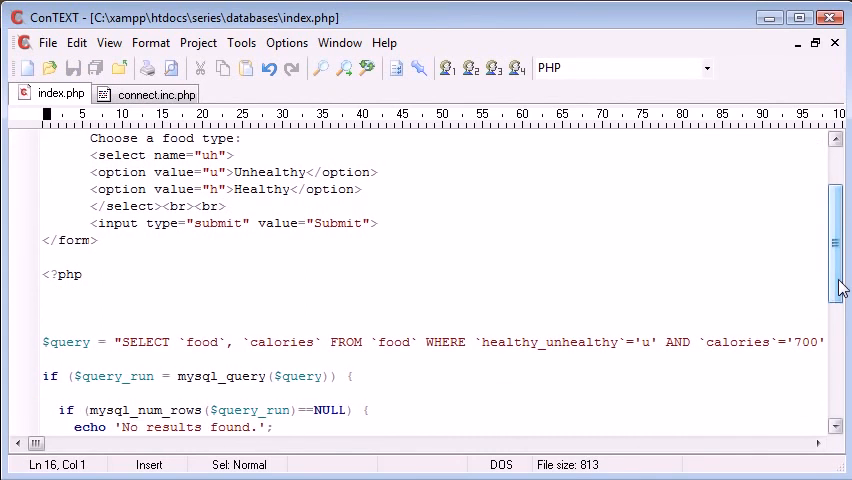
{"action": "type", "text": "if"}
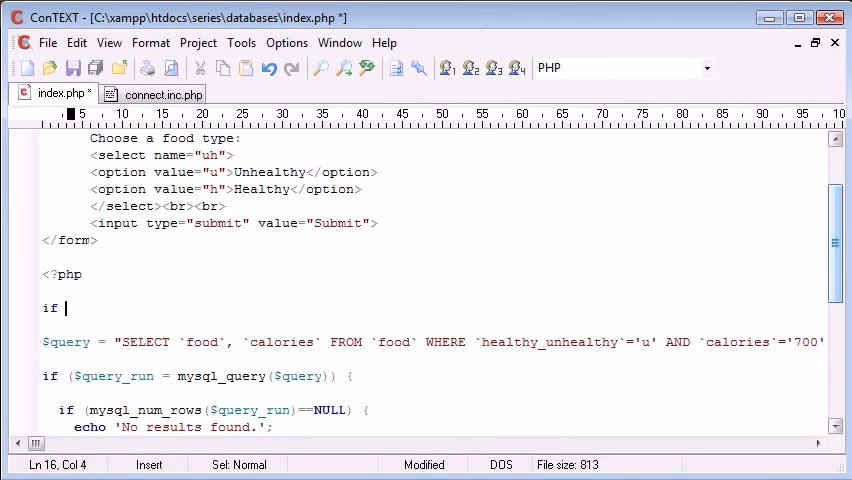
{"action": "type", "text": "(isset()"}
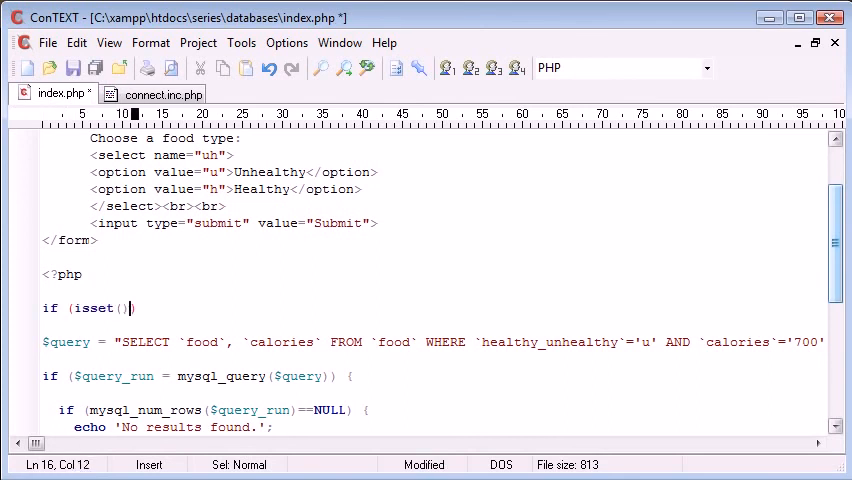
{"action": "type", "text": "$_GET[]"}
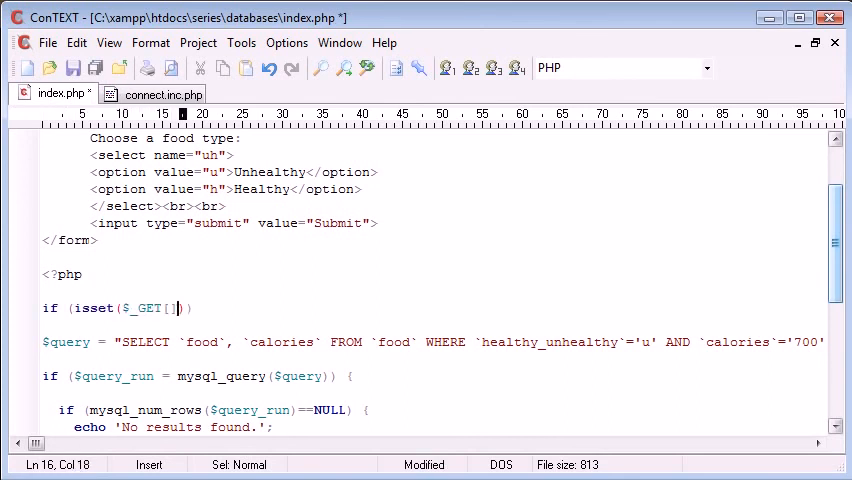
{"action": "type", "text": "'uh'"}
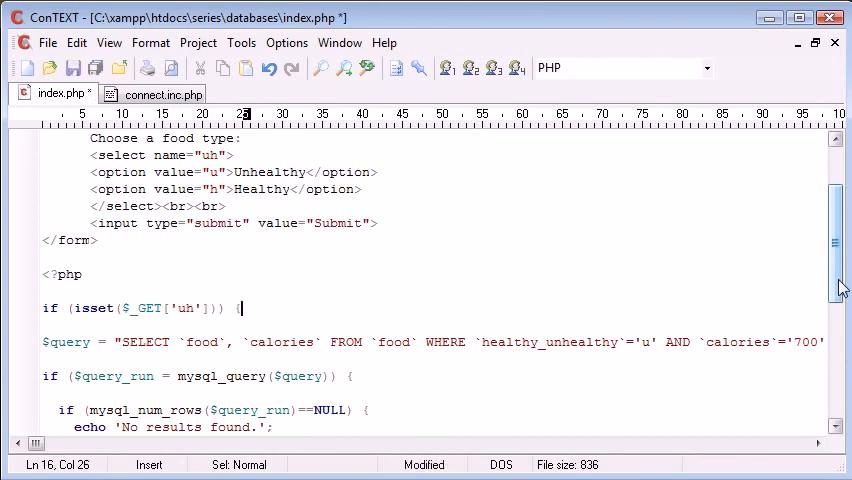
{"action": "scroll", "scroll_direction": "down", "scroll_amount": 3}
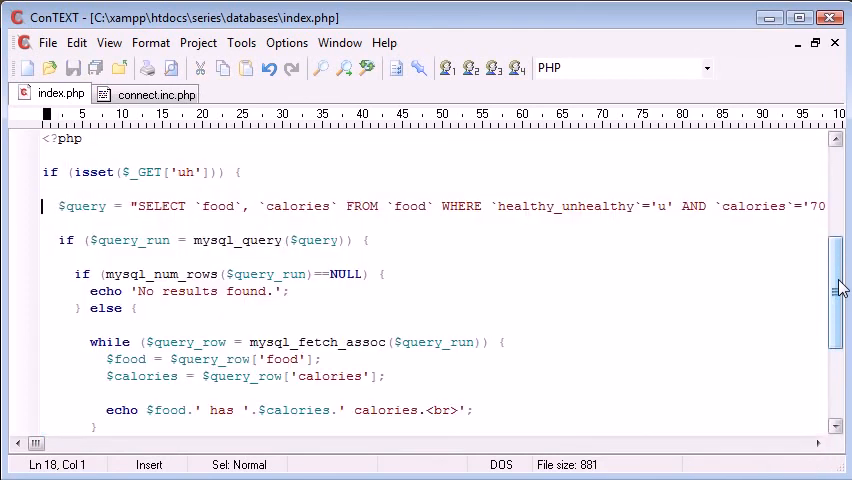
{"action": "left_click", "coordinate": [175, 172]}
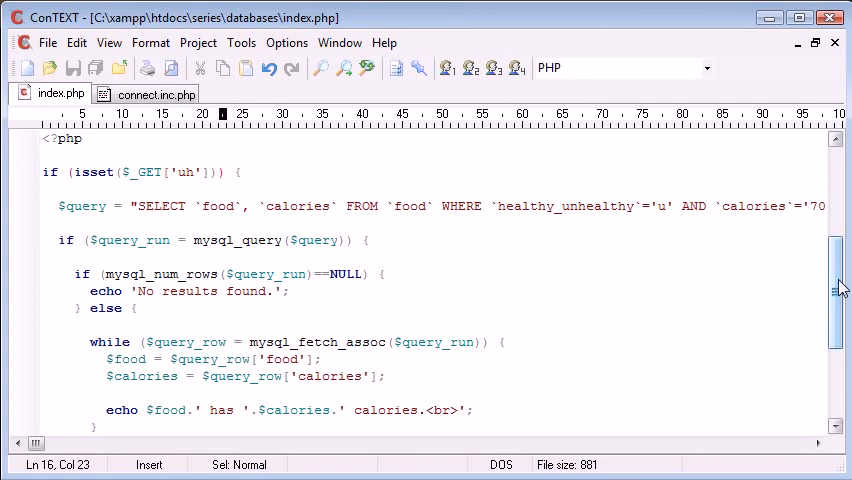
{"action": "type", "text": "&&!empty("}
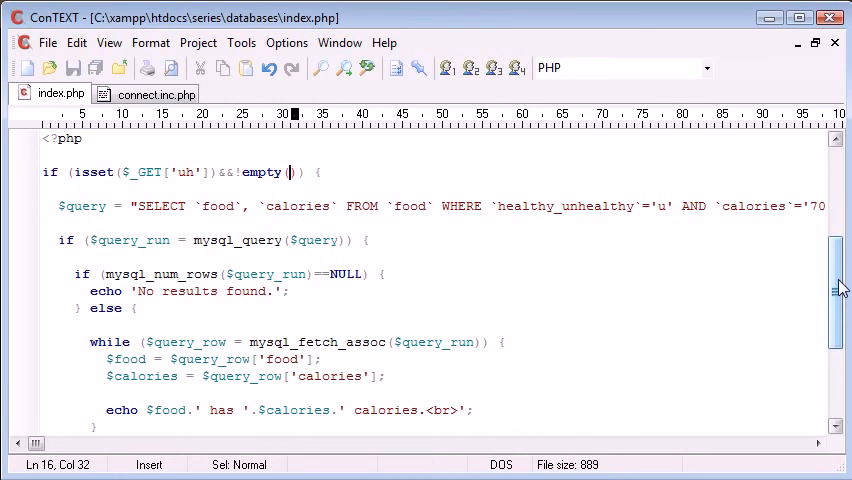
{"action": "type", "text": "$_GET["}
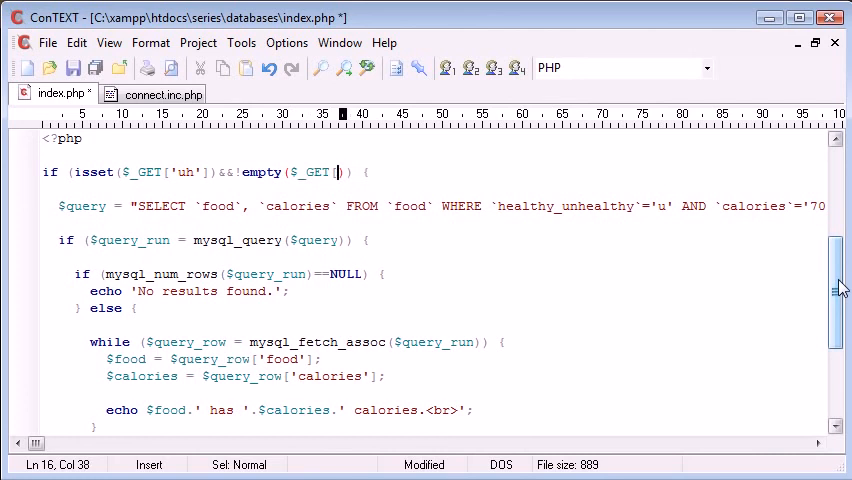
{"action": "type", "text": "'uh'"}
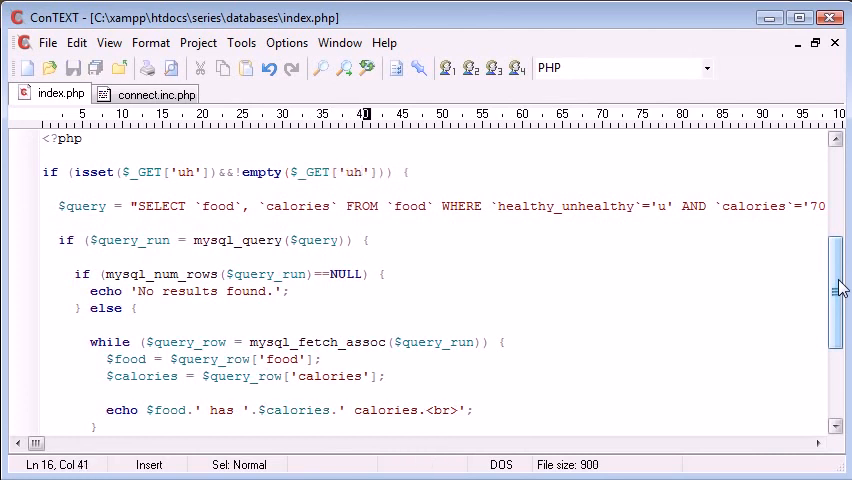
- Inside the if, echo $uh = $_GET['uh'] and call die()
{"action": "type", "text": "$"}
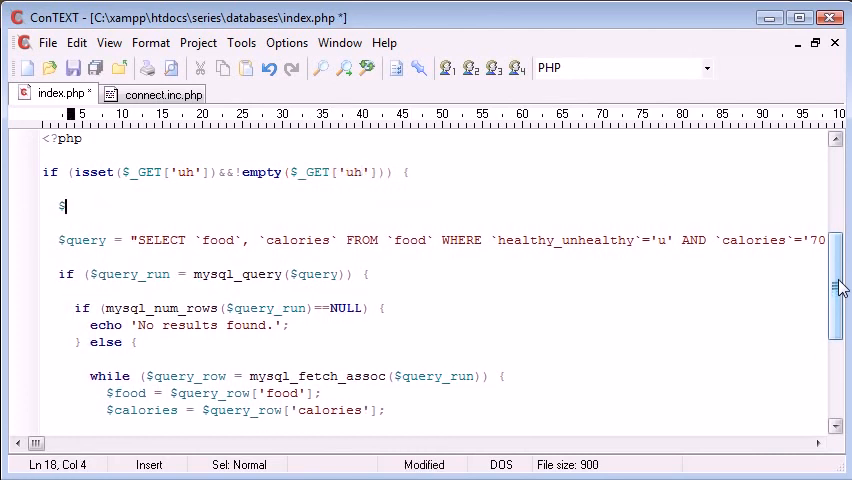
{"action": "type", "text": "uh = $_GET['uh'];"}
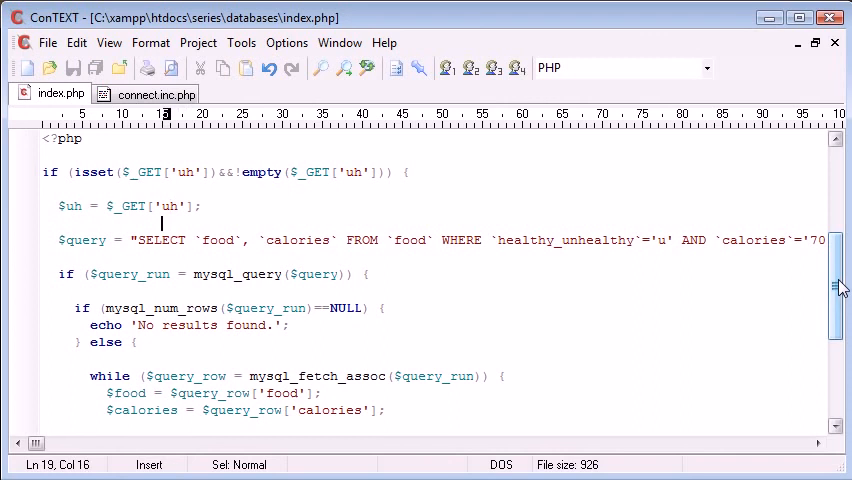
{"action": "key", "text": "Return"}
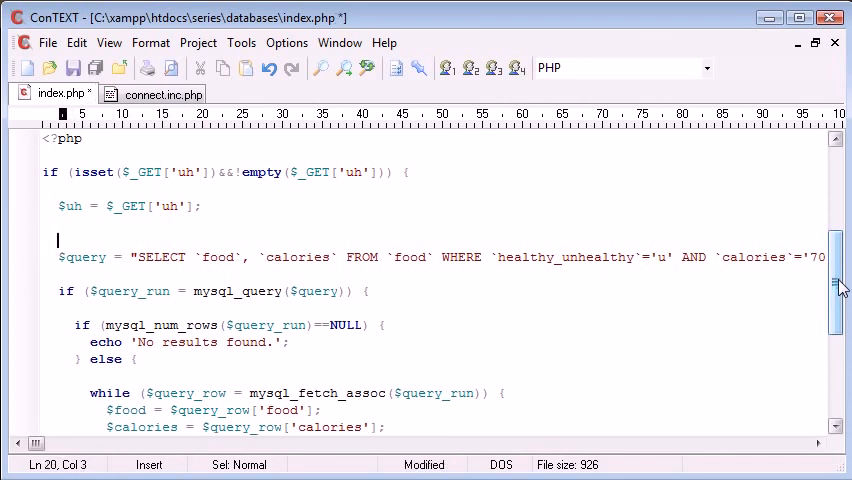
{"action": "type", "text": "die();"}
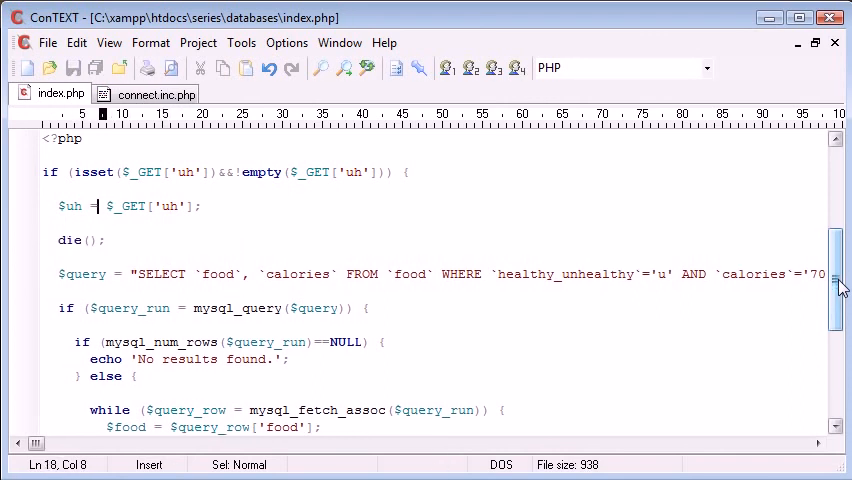
{"action": "type", "text": "echo"}
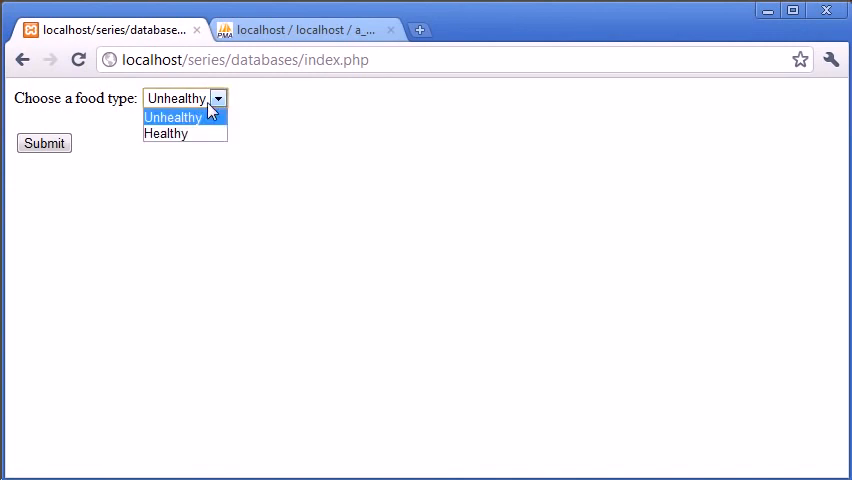
- Pick Healthy from the food type dropdown
{"action": "left_click", "coordinate": [166, 133]}
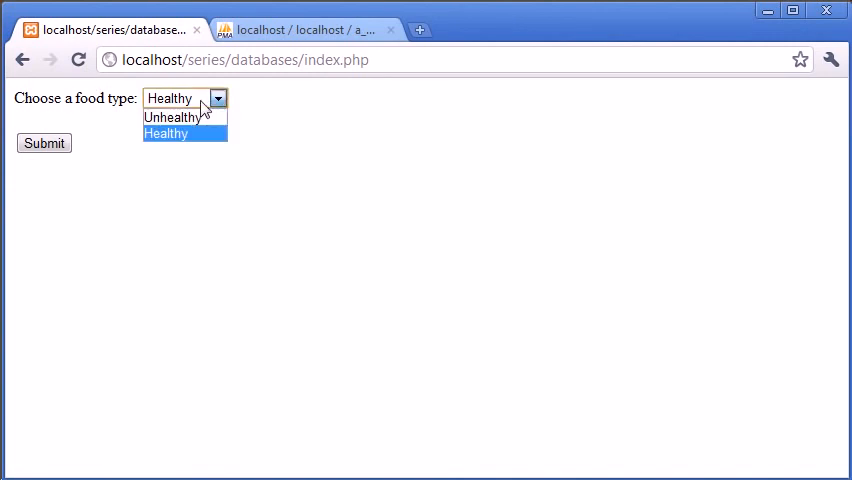
{"action": "left_click", "coordinate": [171, 117]}
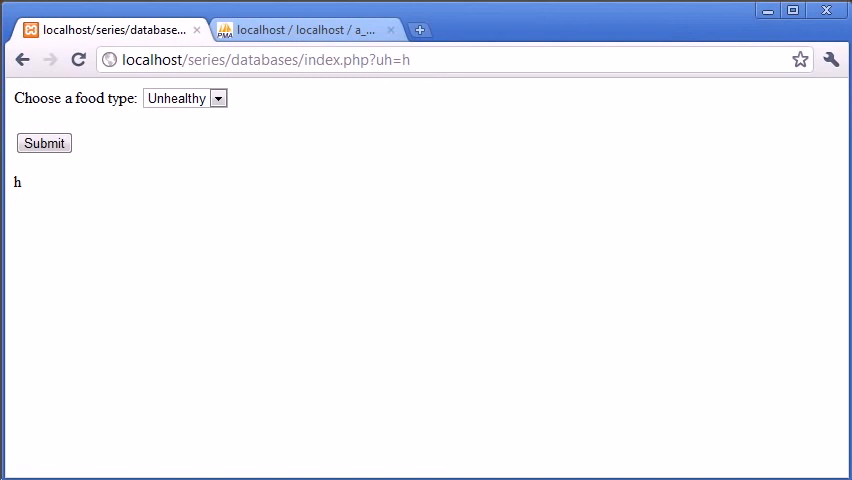
{"action": "mouse_move", "coordinate": [50, 248]}
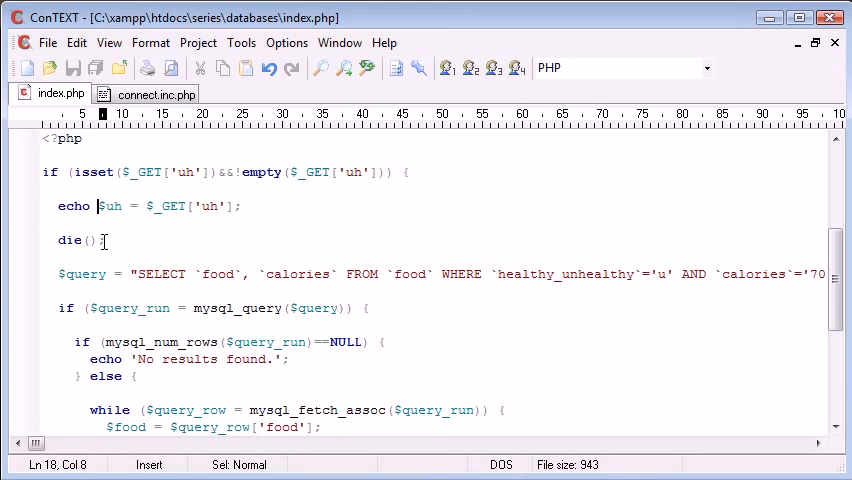
{"action": "mouse_move", "coordinate": [225, 247]}
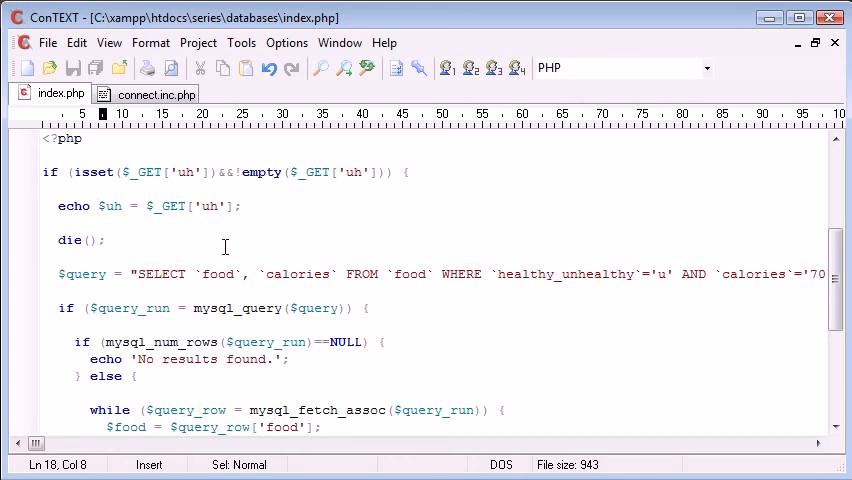
{"action": "left_click", "coordinate": [110, 29]}
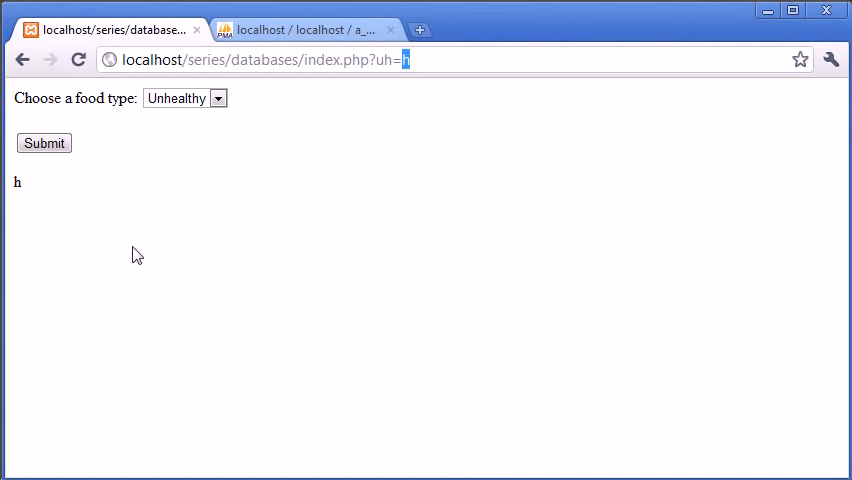
- Change the address query to uh=SELECT * and load the page
{"action": "type", "text": "SELECT"}
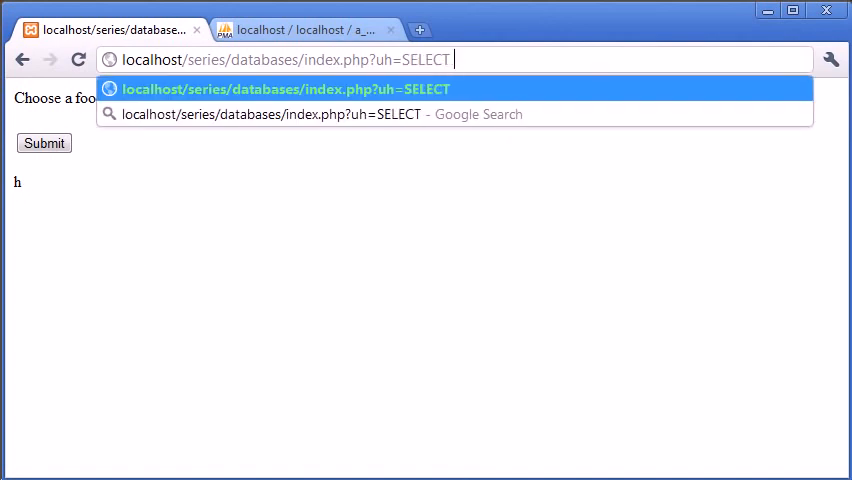
{"action": "type", "text": "*"}
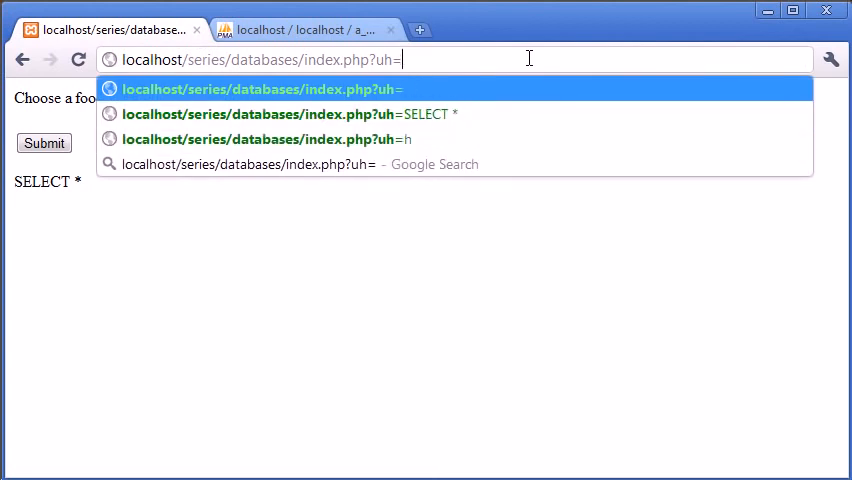
{"action": "key", "text": "Return"}
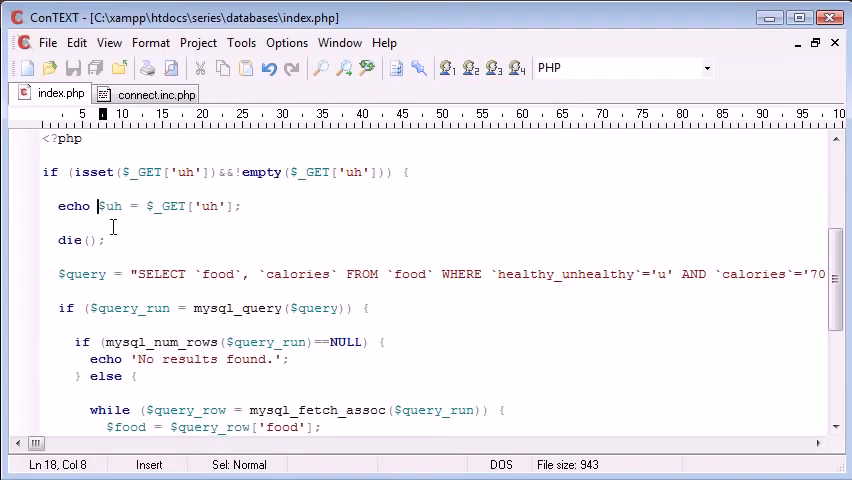
- Wrap $_GET['uh'] in strtolower() on the $uh assignment line
{"action": "type", "text": "str"}
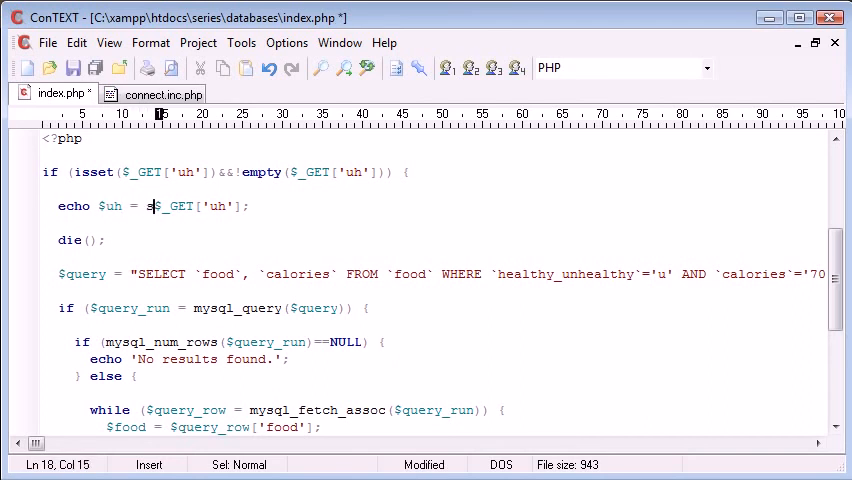
{"action": "type", "text": "strtolower ("}
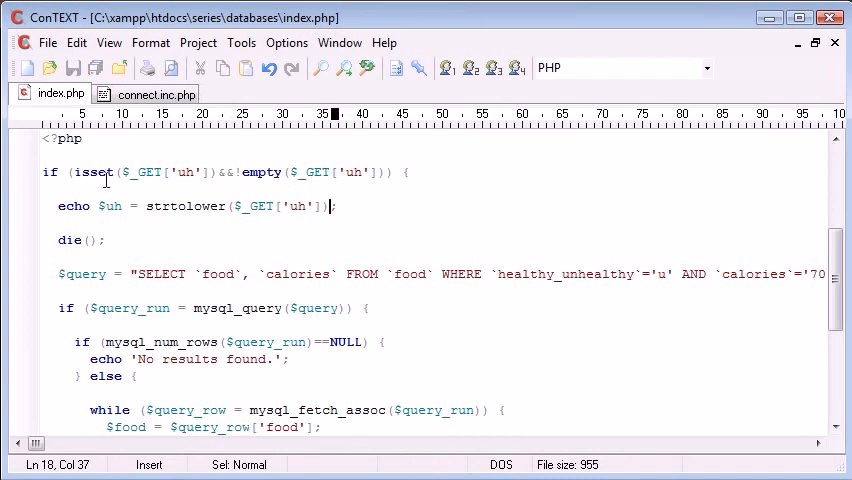
{"action": "left_click", "coordinate": [92, 205]}
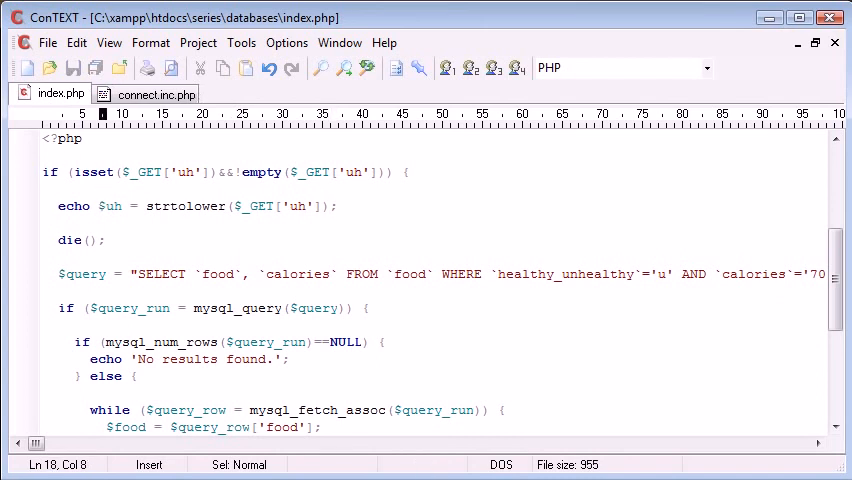